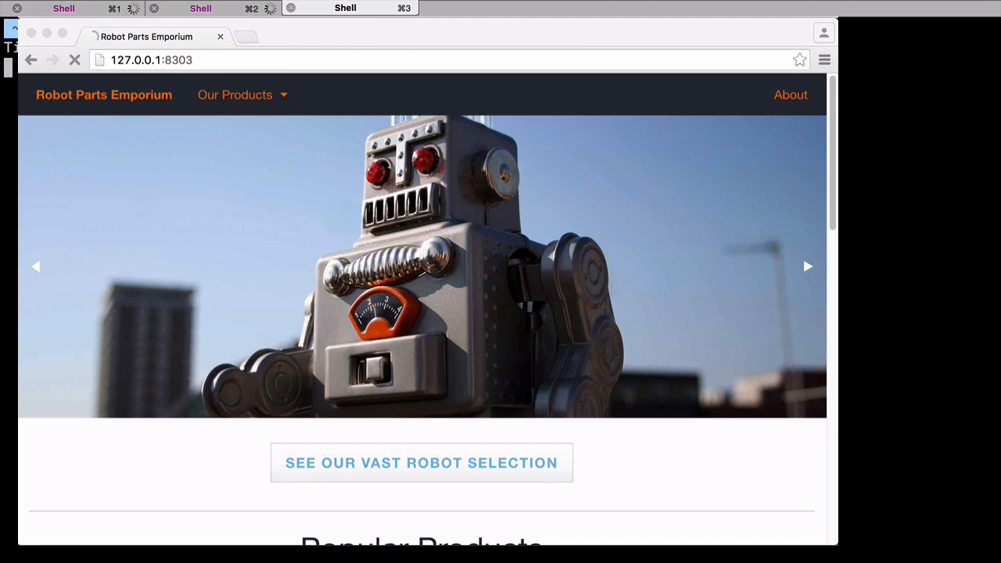
Bring the webdriver.io tab's browser window to the front, hiding the local shop.
{"action": "left_click", "coordinate": [345, 8]}
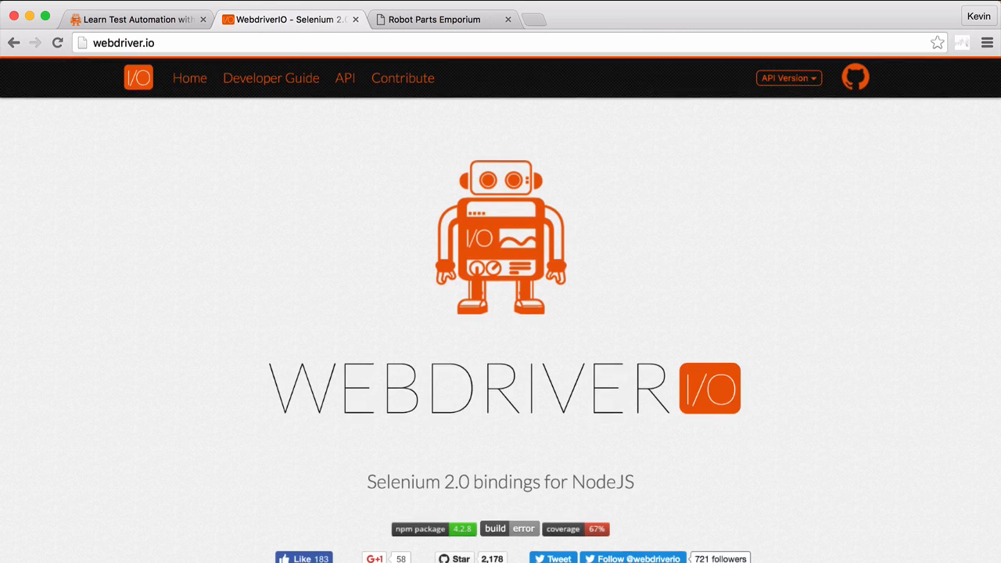
{"action": "scroll", "scroll_direction": "down", "scroll_amount": 3}
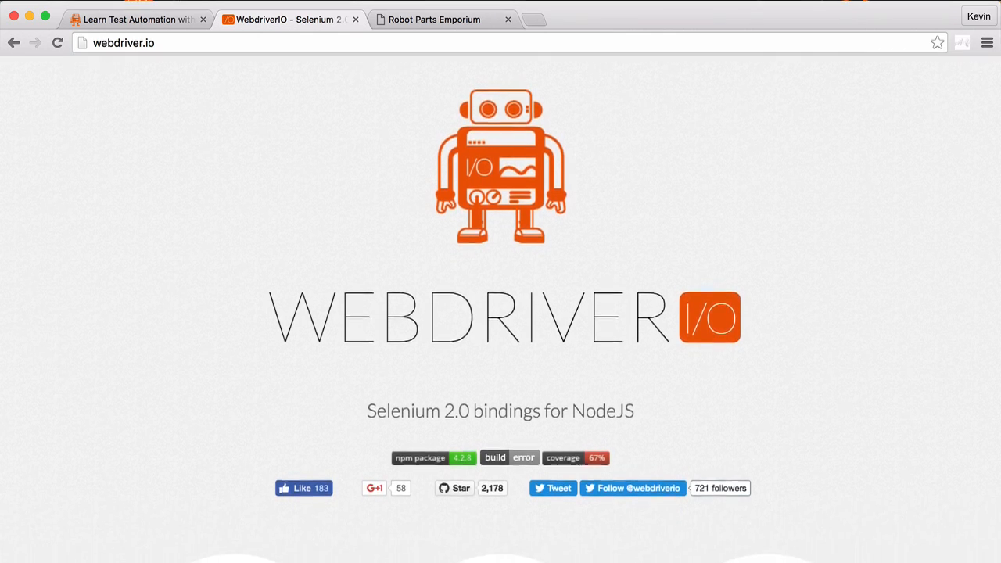
{"action": "scroll", "scroll_direction": "down", "scroll_amount": 3}
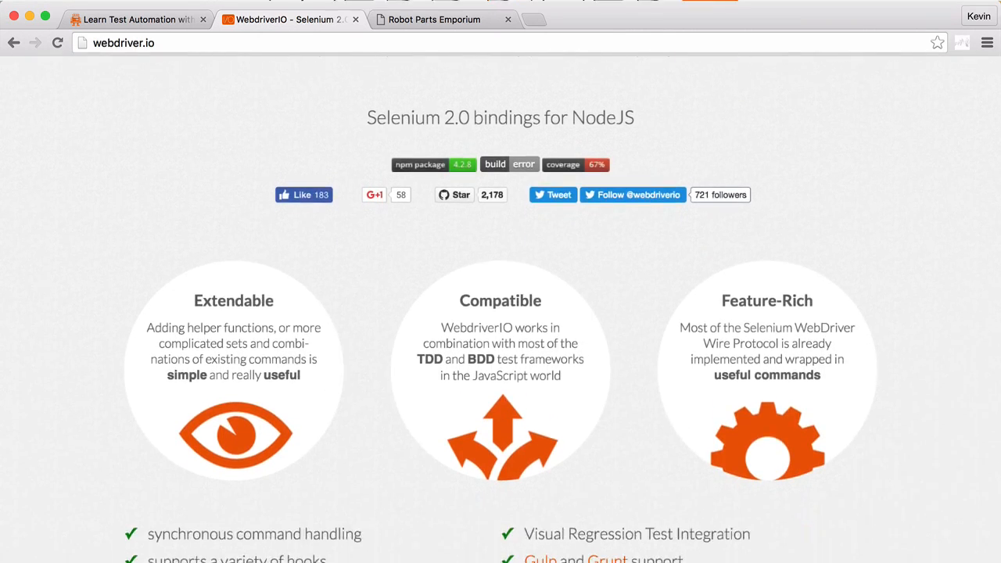
{"action": "scroll", "scroll_direction": "down", "scroll_amount": 3}
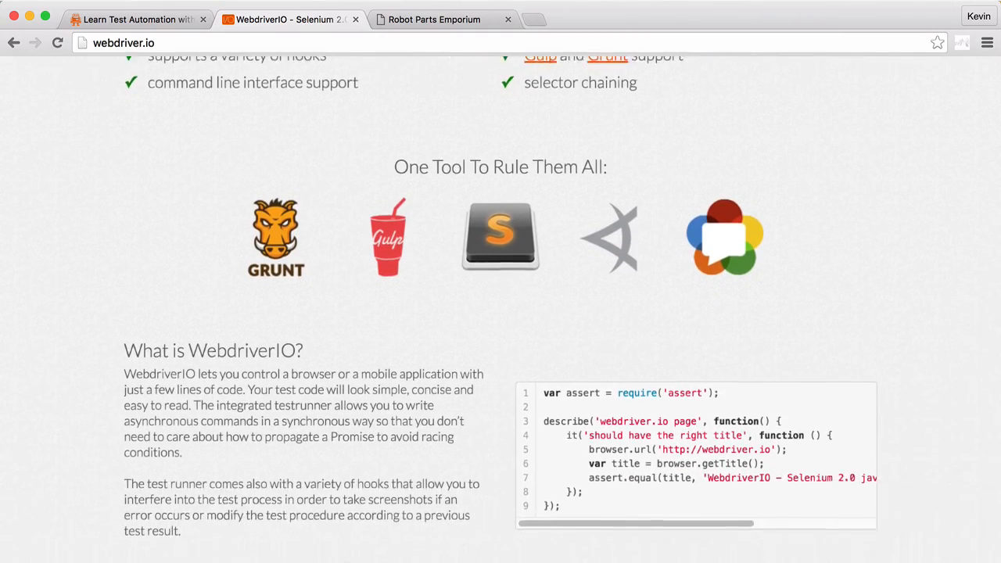
{"action": "scroll", "scroll_direction": "down", "scroll_amount": 3}
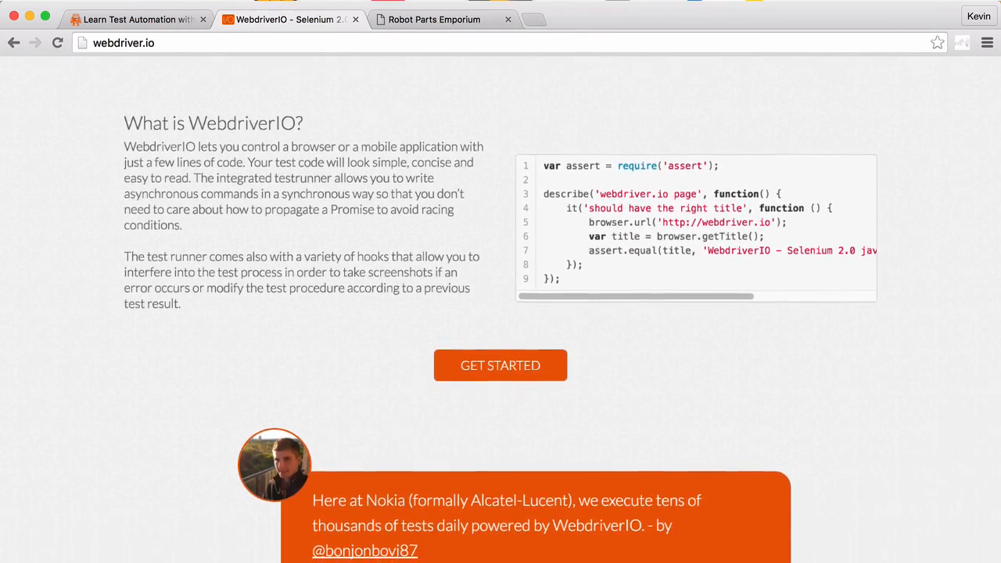
{"action": "scroll", "scroll_direction": "down", "scroll_amount": 3}
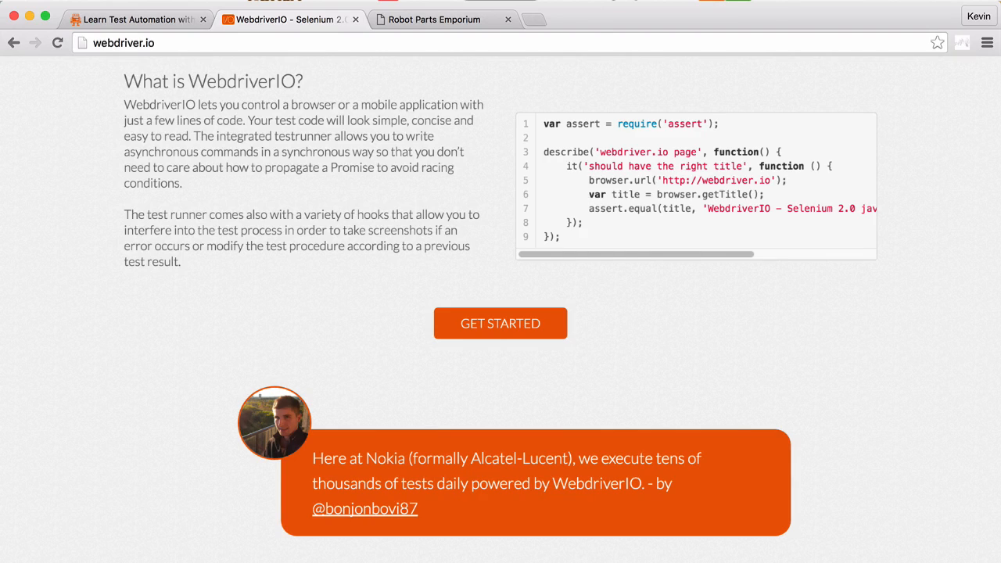
{"action": "left_click", "coordinate": [434, 19]}
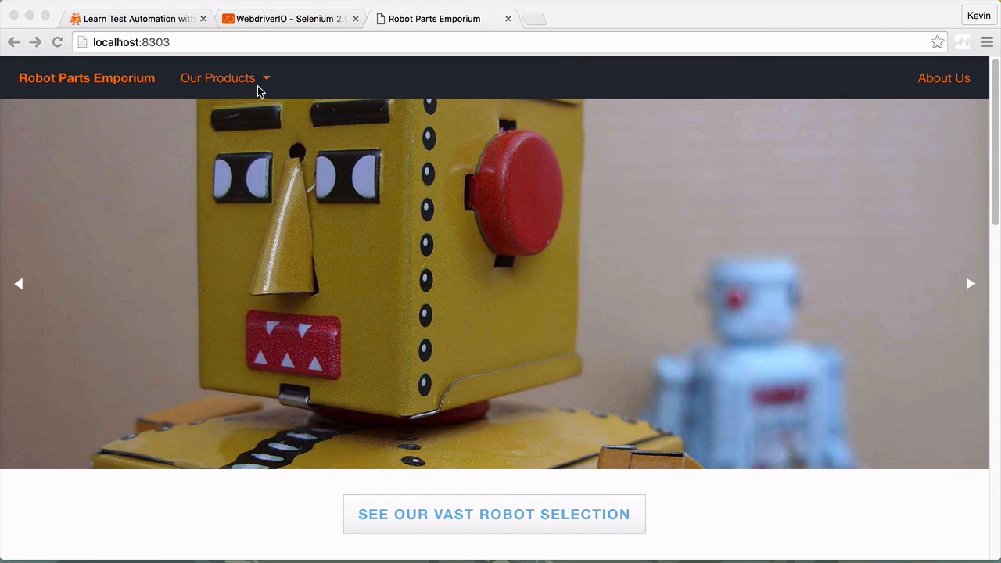
Open the Totally Not Evil Sentient Robot from Our Products and select Megatron as model.
{"action": "left_click", "coordinate": [225, 78]}
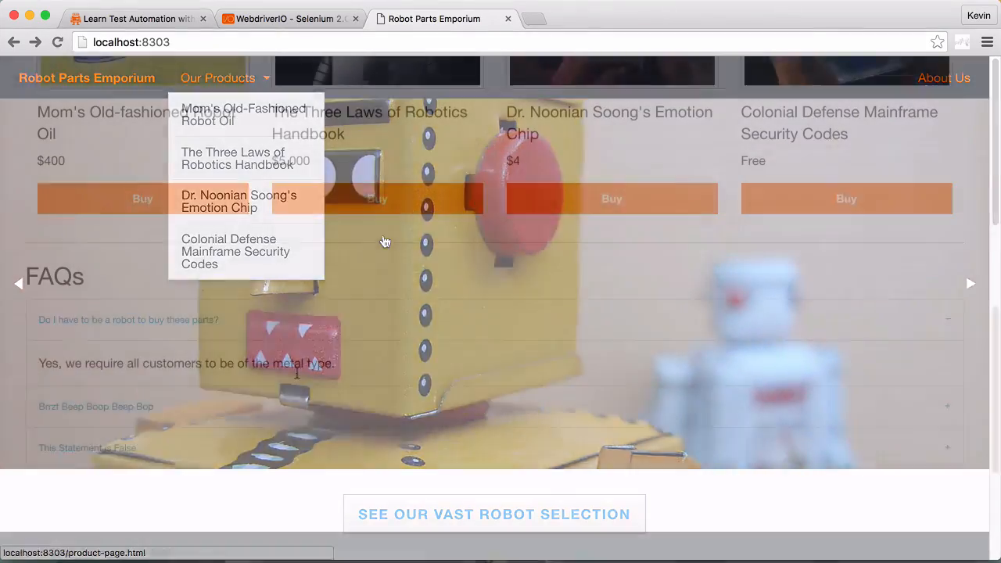
{"action": "left_click", "coordinate": [87, 402]}
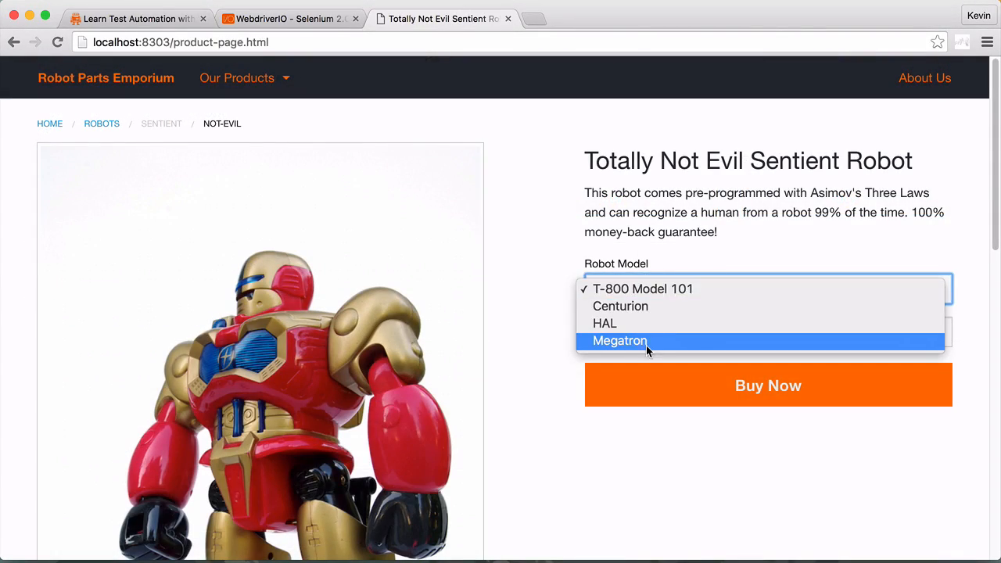
{"action": "left_click", "coordinate": [621, 341]}
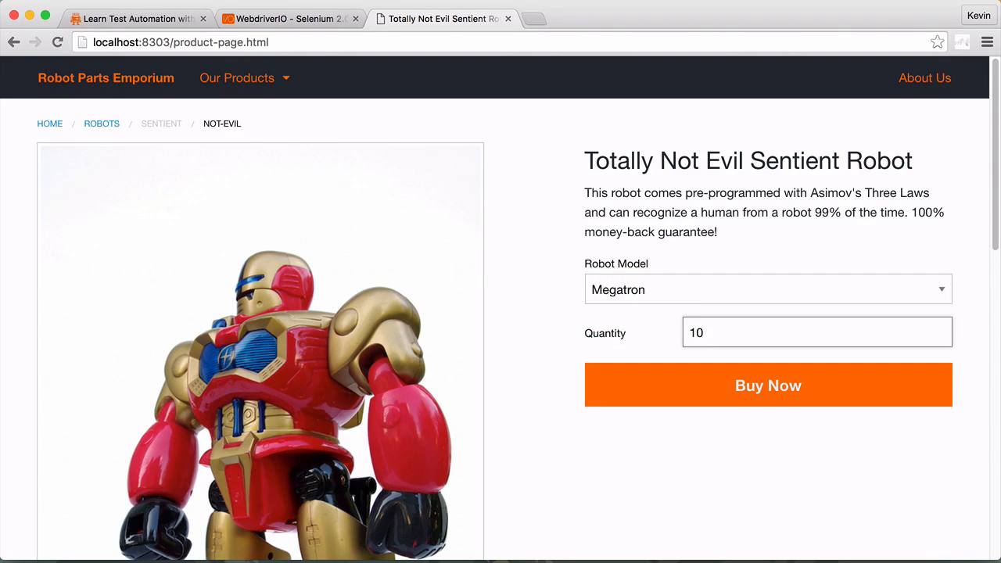